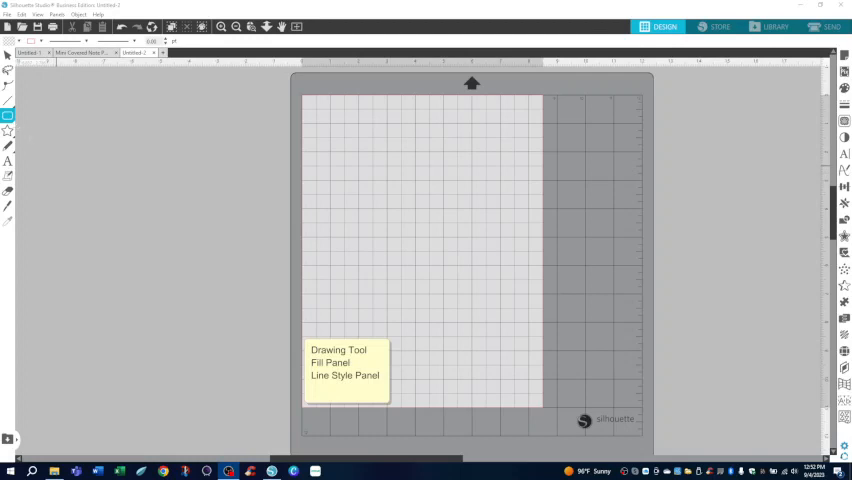
Step: Expand the Drawing Tool flyout to show the available basic shapes
click(8, 116)
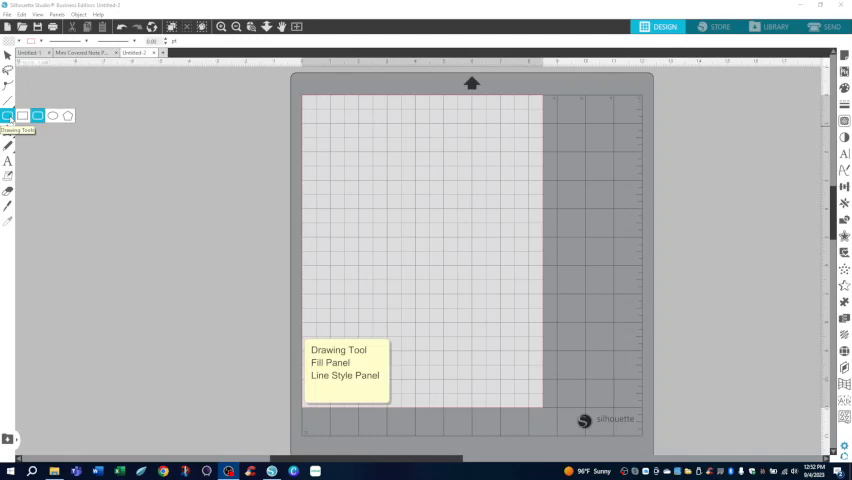
Step: Select the Rounded Rectangle tool and draw a green rounded rectangle on the mat
click(36, 116)
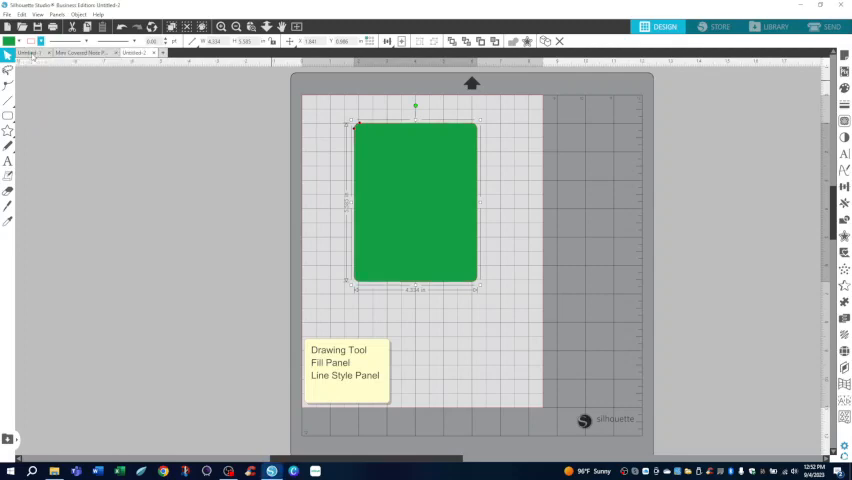
mouse_move(496, 398)
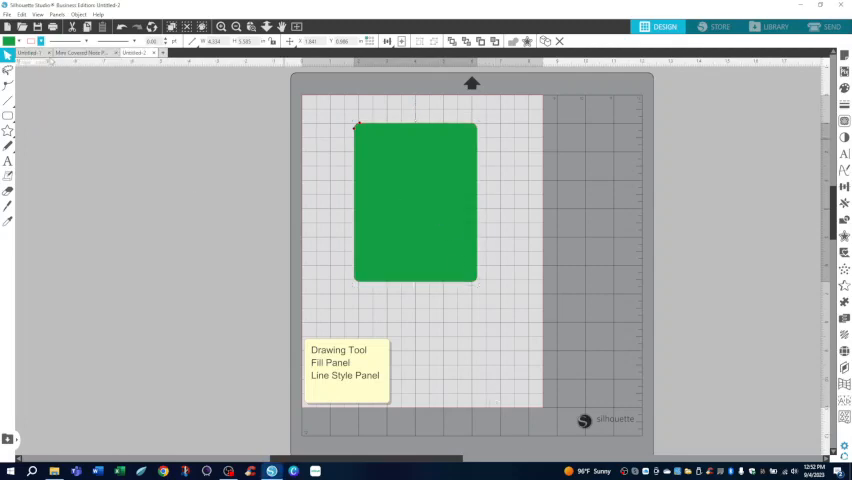
Step: Remove the rounded rectangle's green fill, leaving only its outline
click(16, 40)
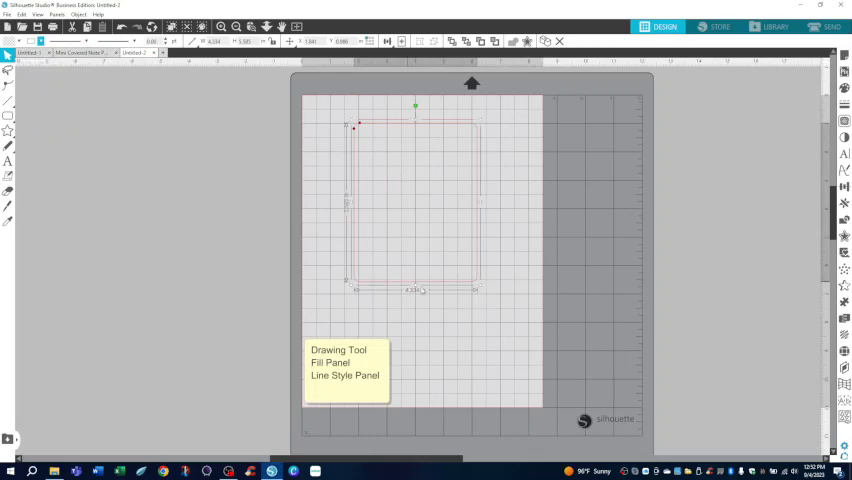
mouse_move(844, 90)
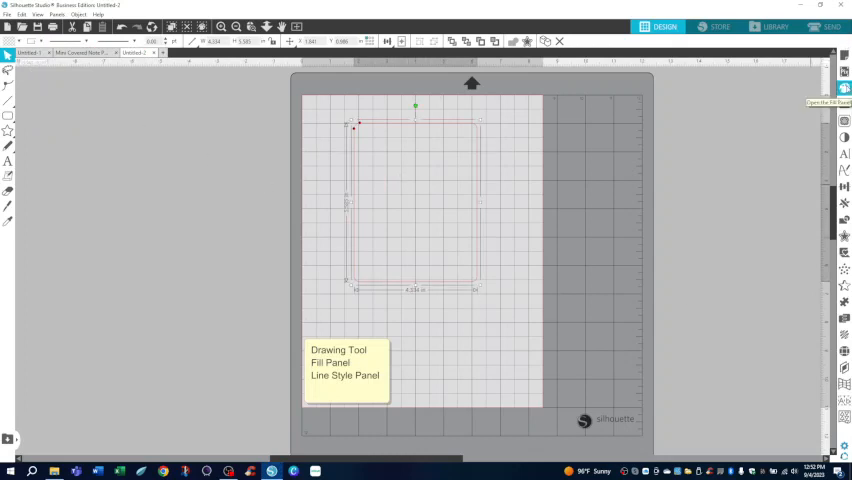
Step: Fill the rounded rectangle with a solid tan colour from the Fill panel
click(844, 88)
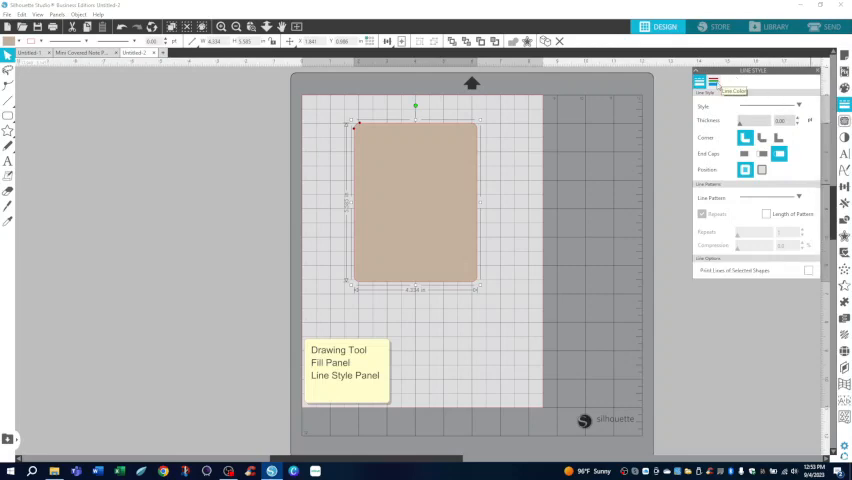
Step: Show the Line Style panel's colour palette for the rectangle's outline
click(712, 82)
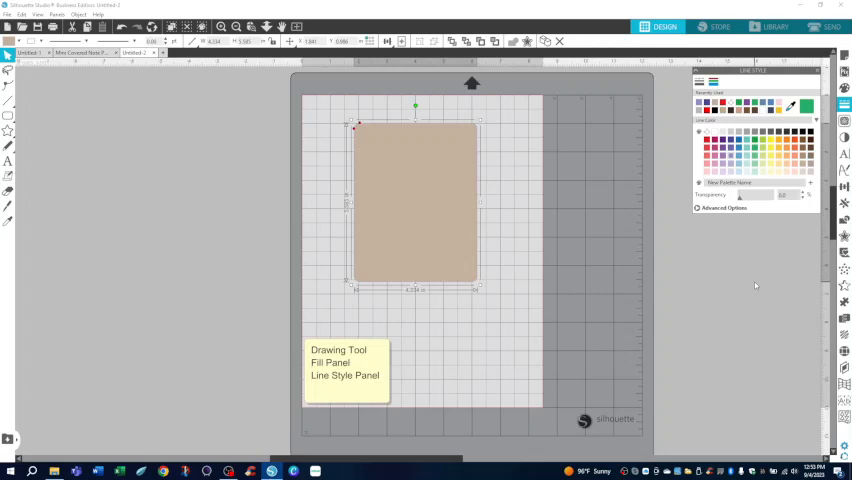
mouse_move(684, 324)
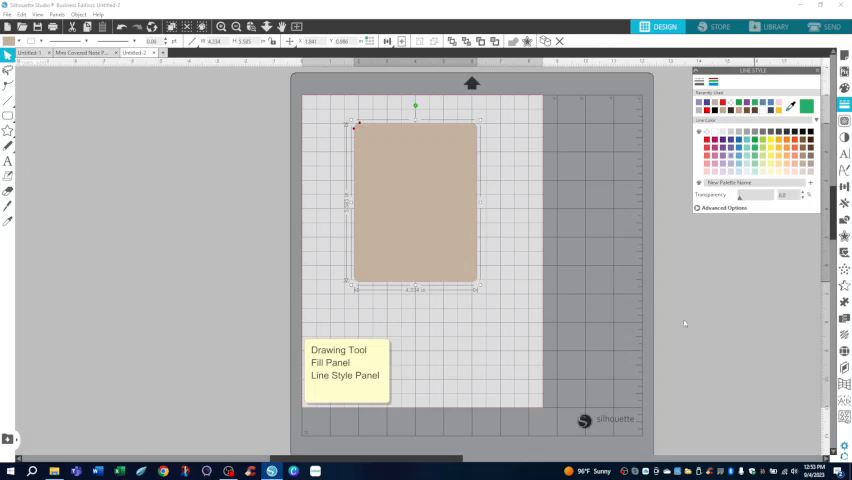
mouse_move(476, 260)
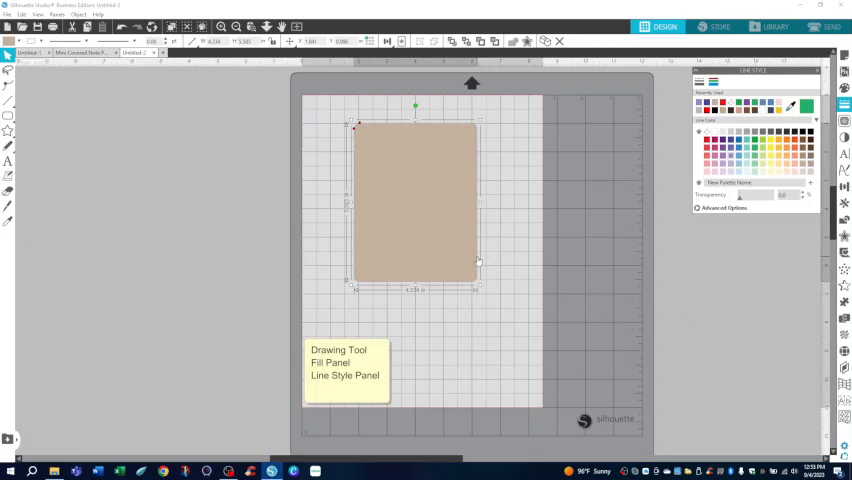
mouse_move(740, 296)
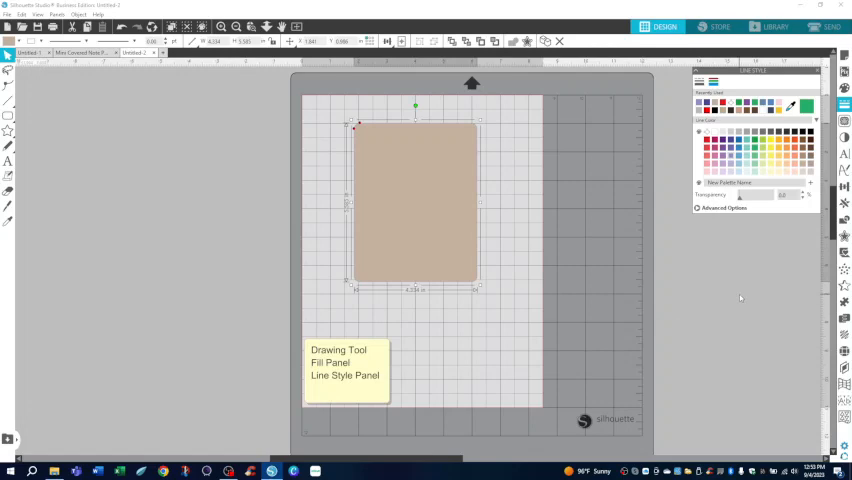